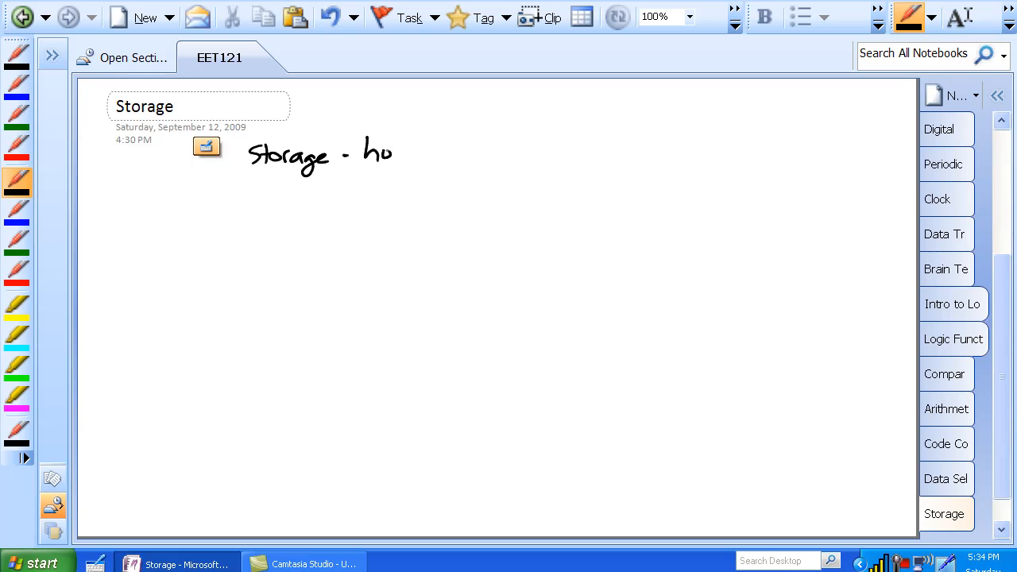
# Handwrite 'Storage - holding data in memory long enough to do something' near the page top
pyautogui.moveTo(389, 151); pyautogui.dragTo(421, 151)
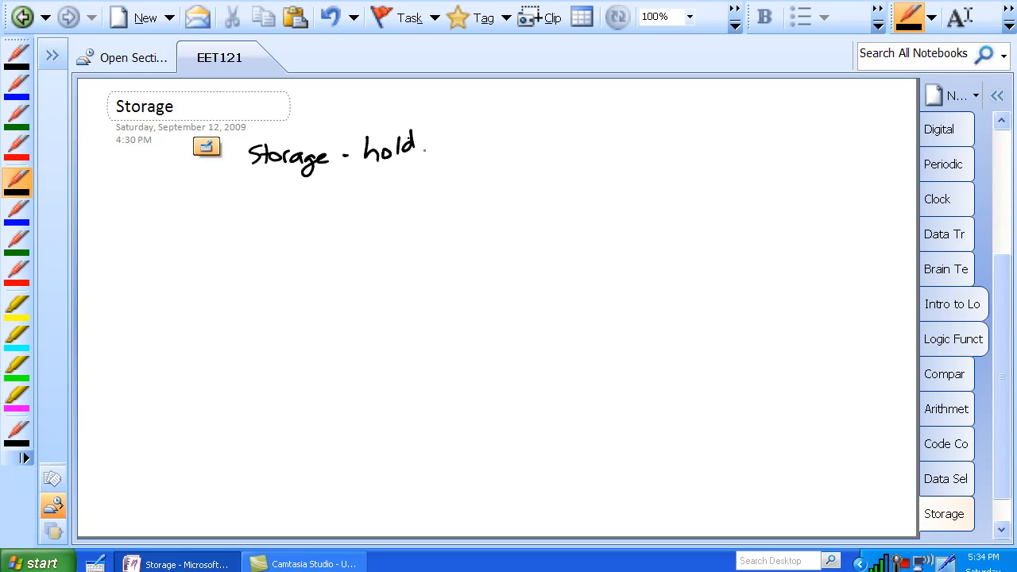
pyautogui.moveTo(409, 147); pyautogui.dragTo(492, 147)
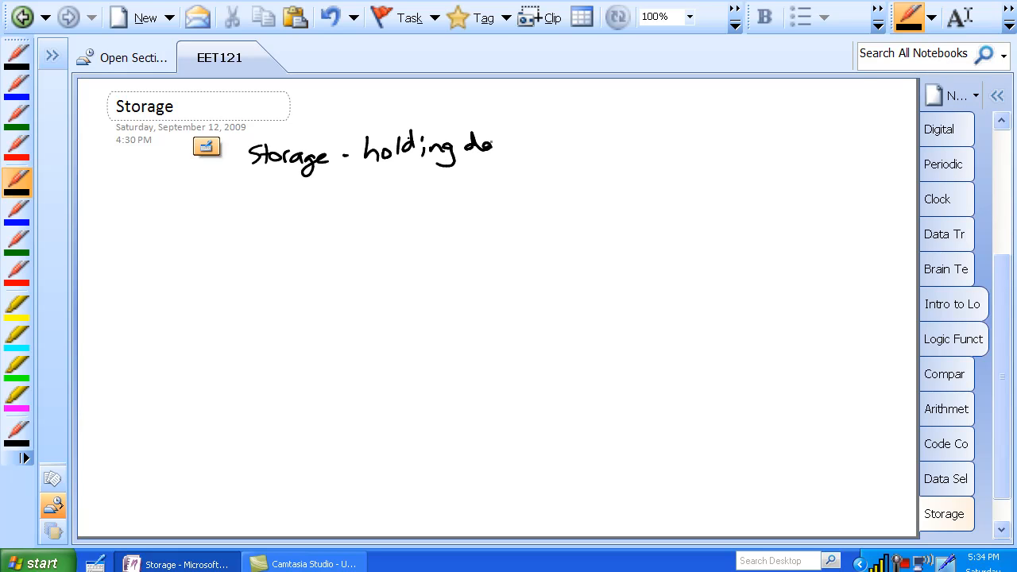
pyautogui.write('data in m')
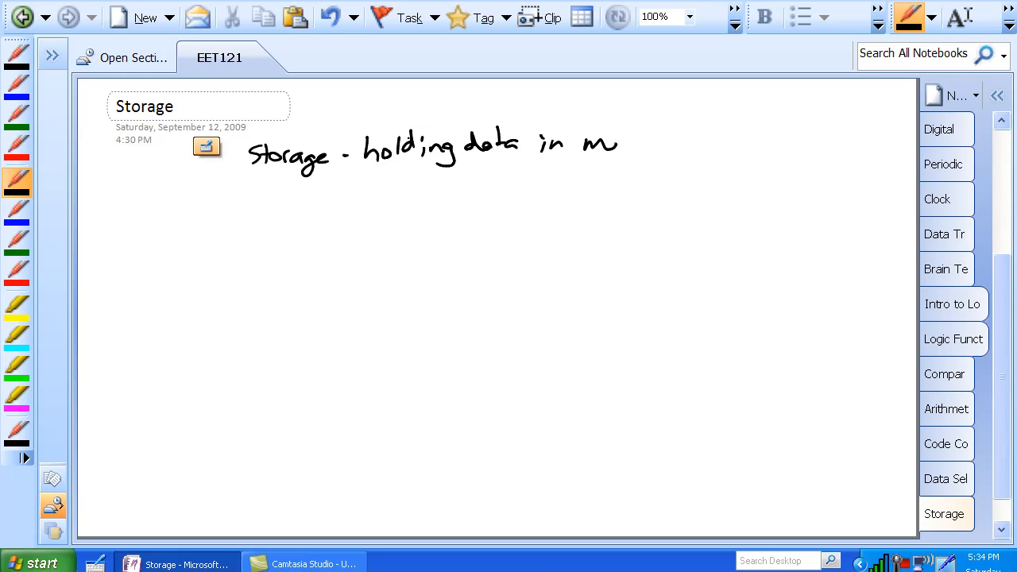
pyautogui.moveTo(620, 147); pyautogui.dragTo(683, 147)
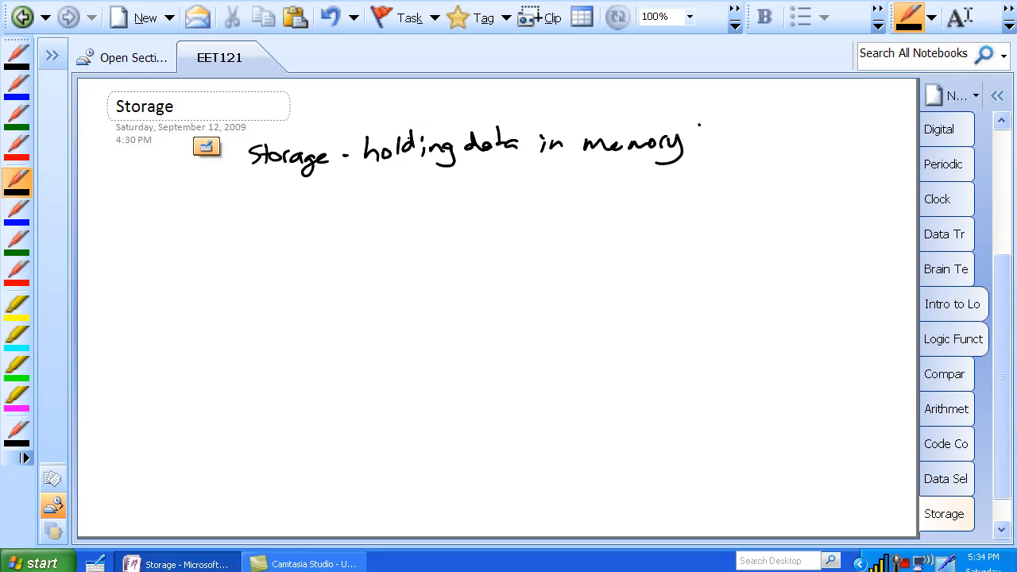
pyautogui.write('long enough')
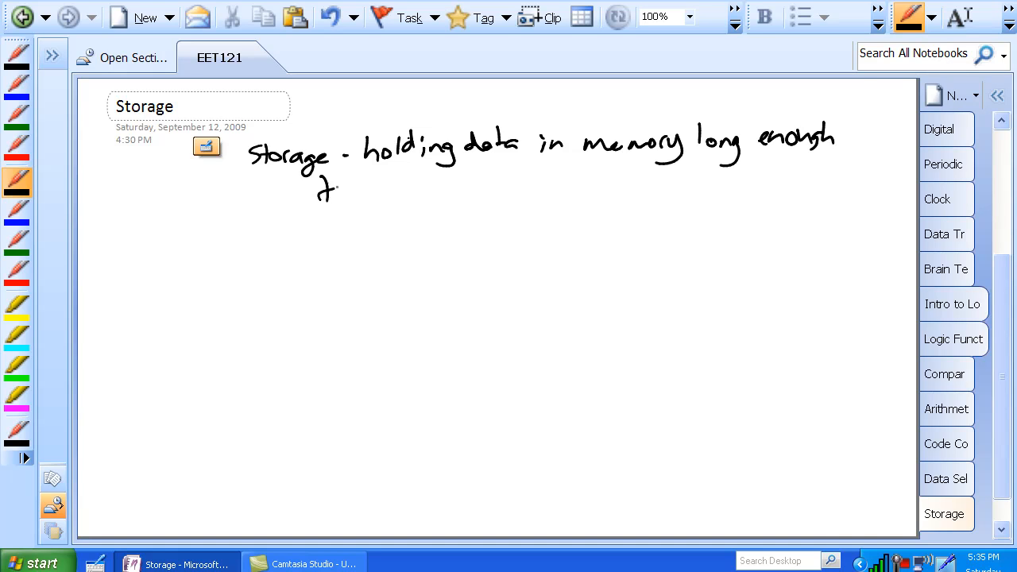
pyautogui.moveTo(325, 191); pyautogui.dragTo(445, 190)
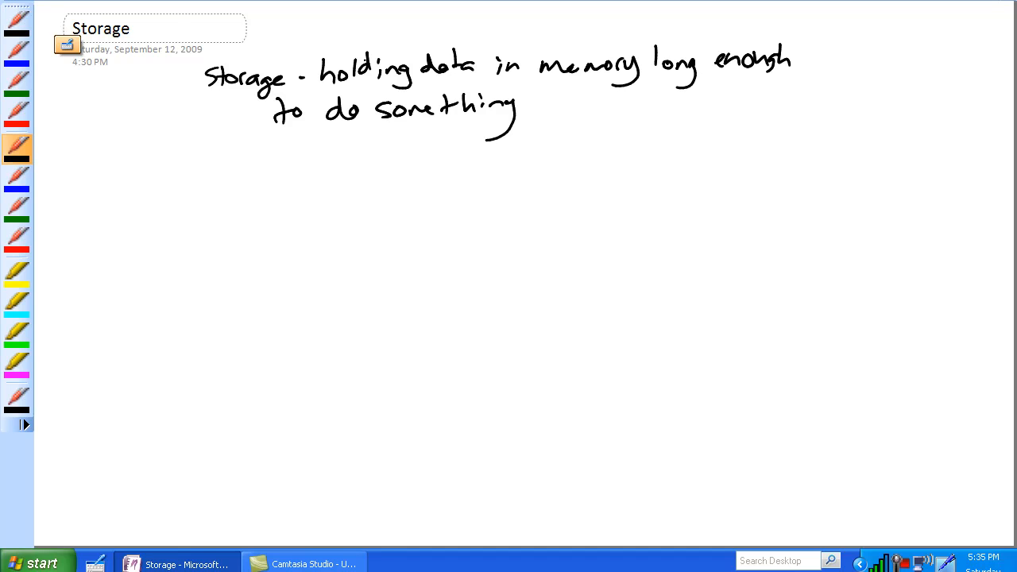
# Handwrite '(a) flipflop - bistable (2 stable states)'
pyautogui.moveTo(103, 167); pyautogui.dragTo(127, 159)
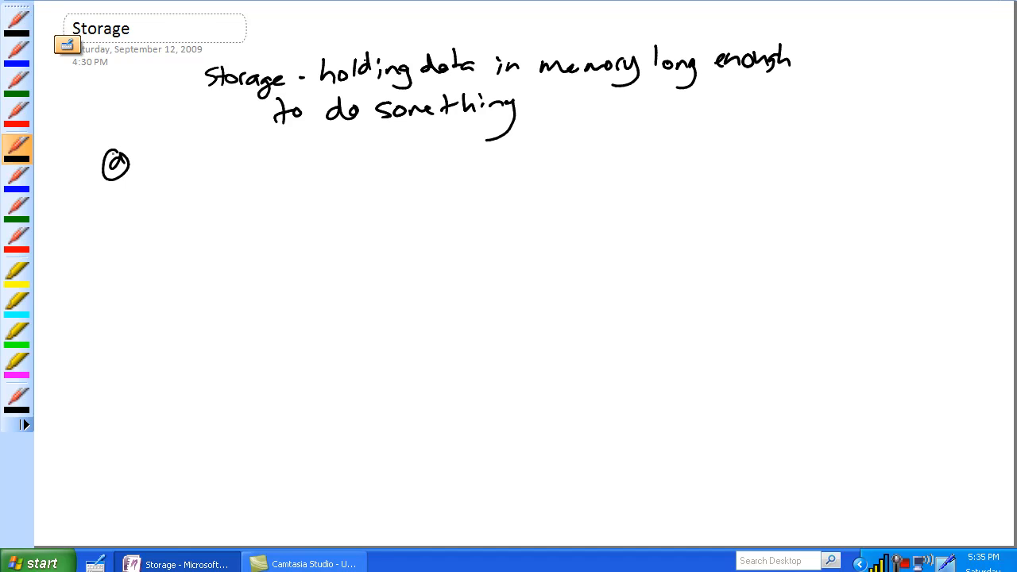
pyautogui.moveTo(147, 166); pyautogui.dragTo(215, 163)
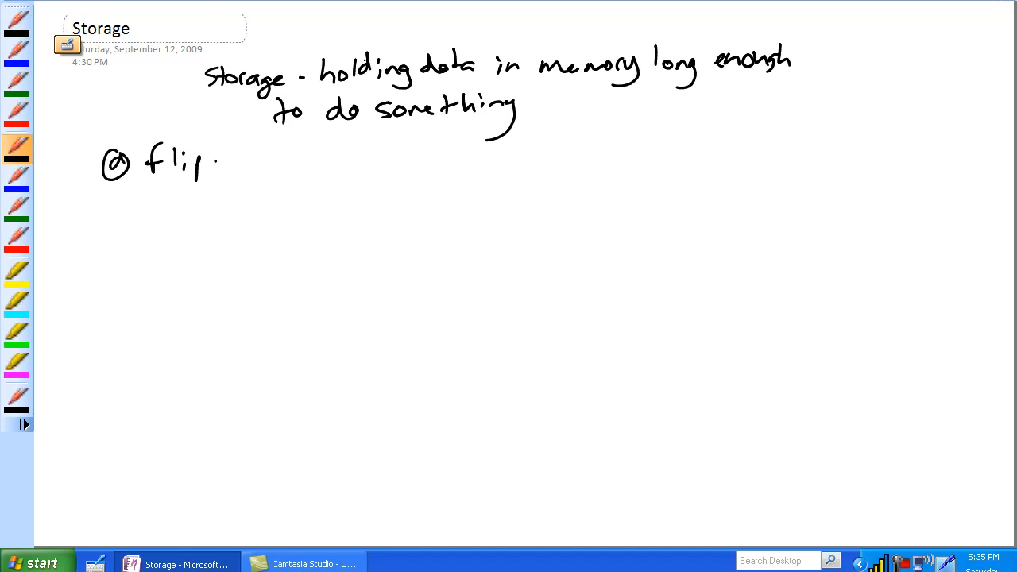
pyautogui.moveTo(214, 162); pyautogui.dragTo(278, 167)
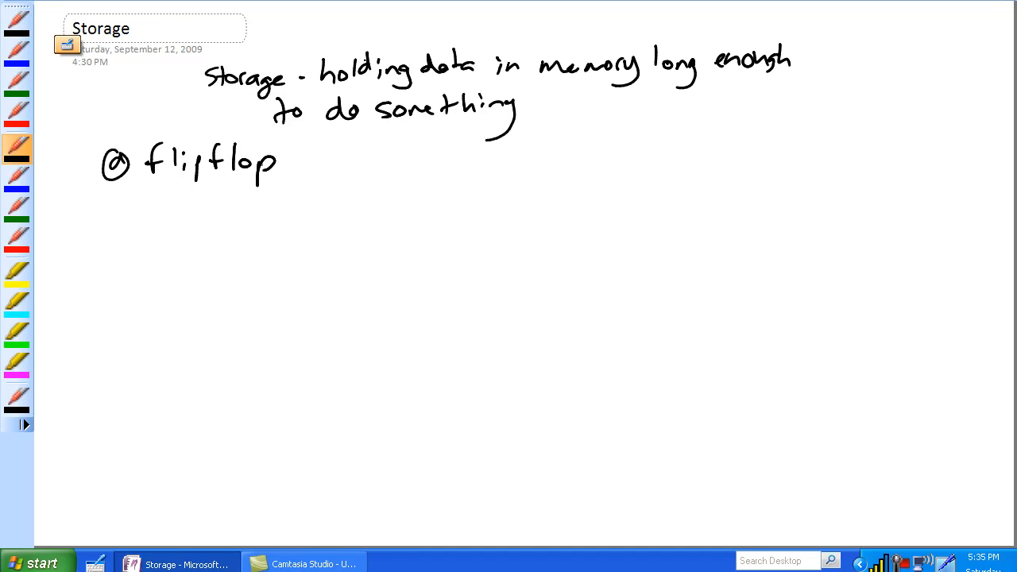
pyautogui.moveTo(298, 163); pyautogui.dragTo(345, 163)
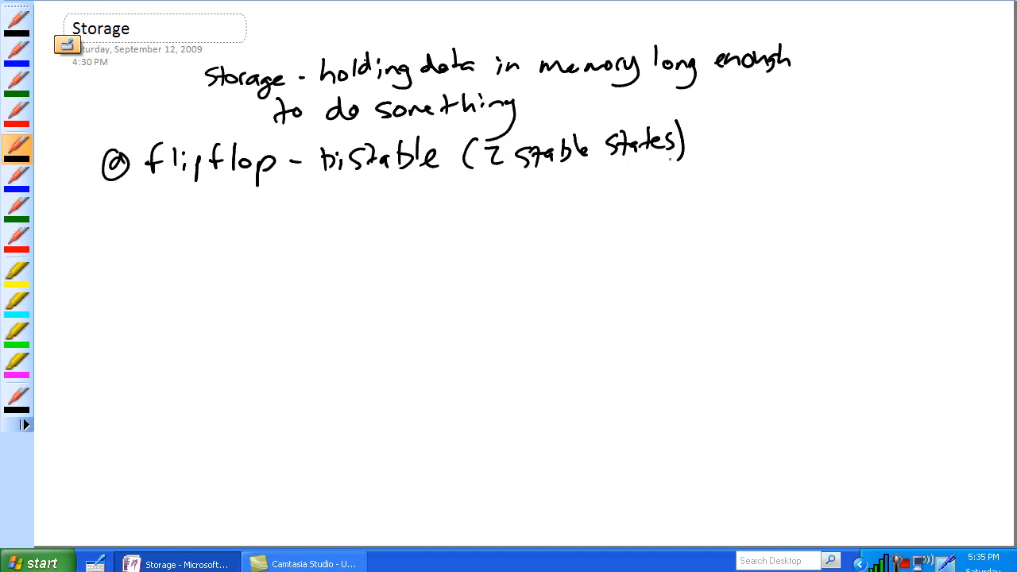
# Sketch two flip-flops, mark one in blue ink, and label them 0/LO and 1/HI
pyautogui.moveTo(548, 199); pyautogui.dragTo(568, 182)
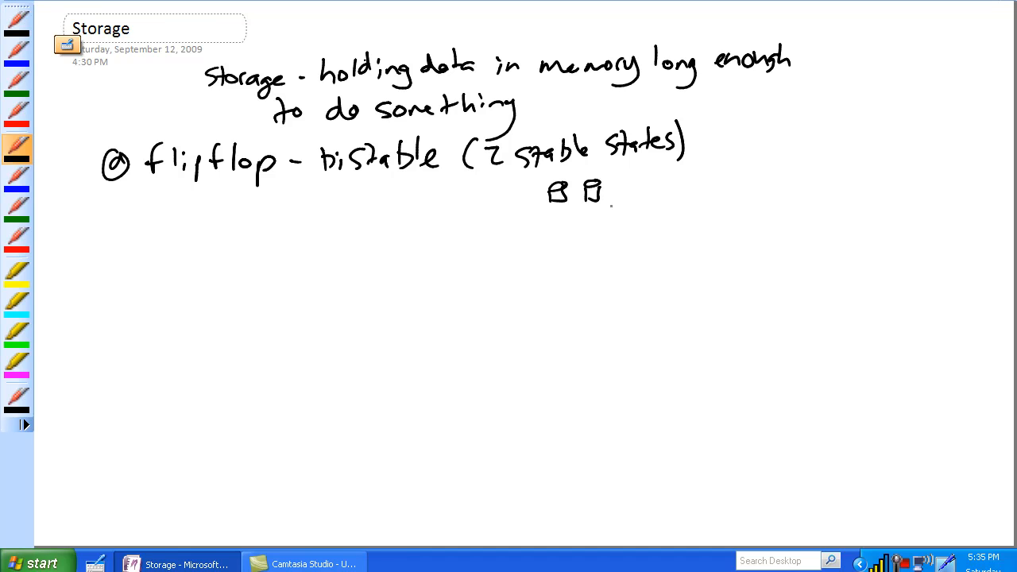
pyautogui.click(16, 178)
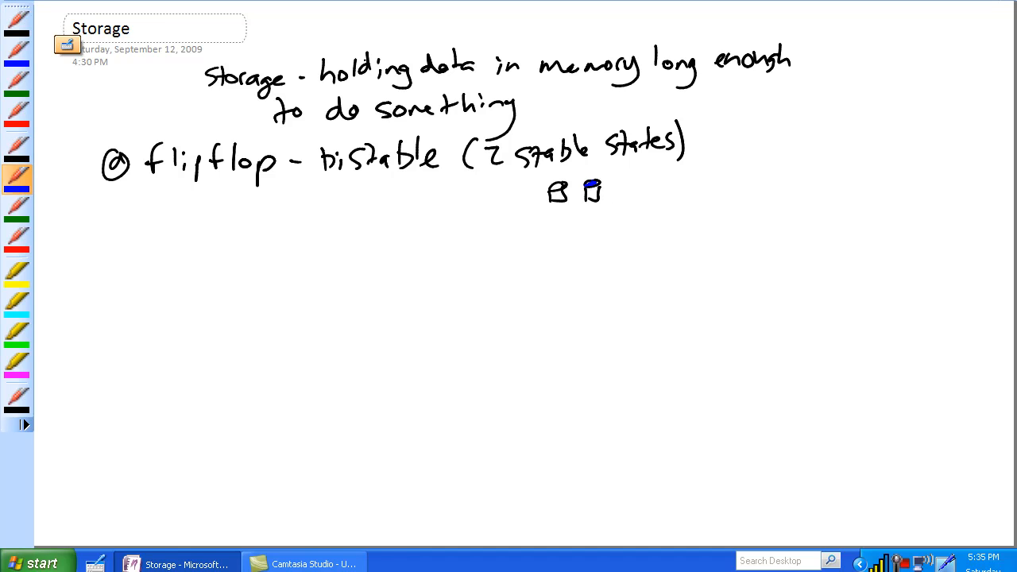
pyautogui.moveTo(16, 151)
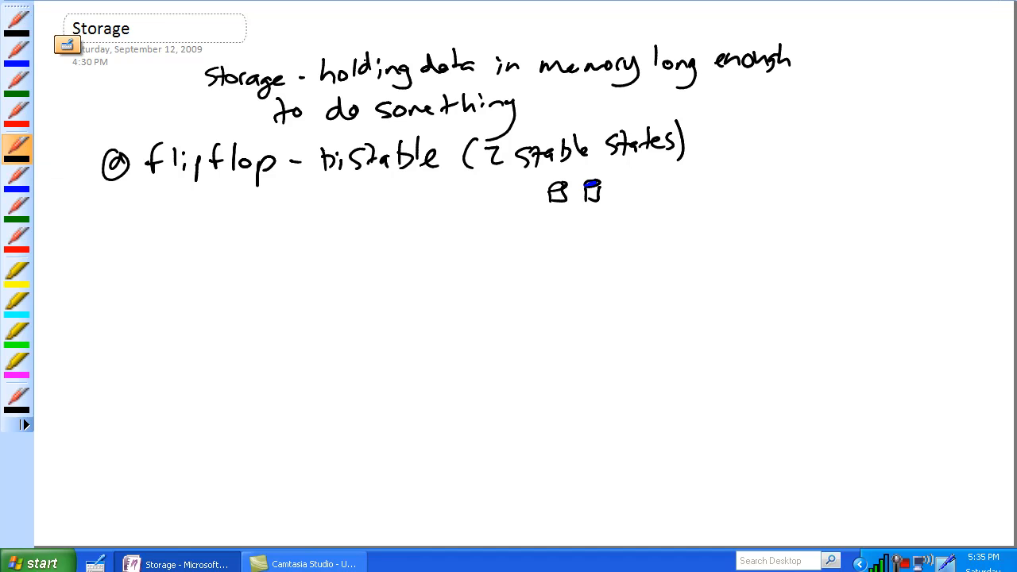
pyautogui.moveTo(556, 210); pyautogui.dragTo(564, 226)
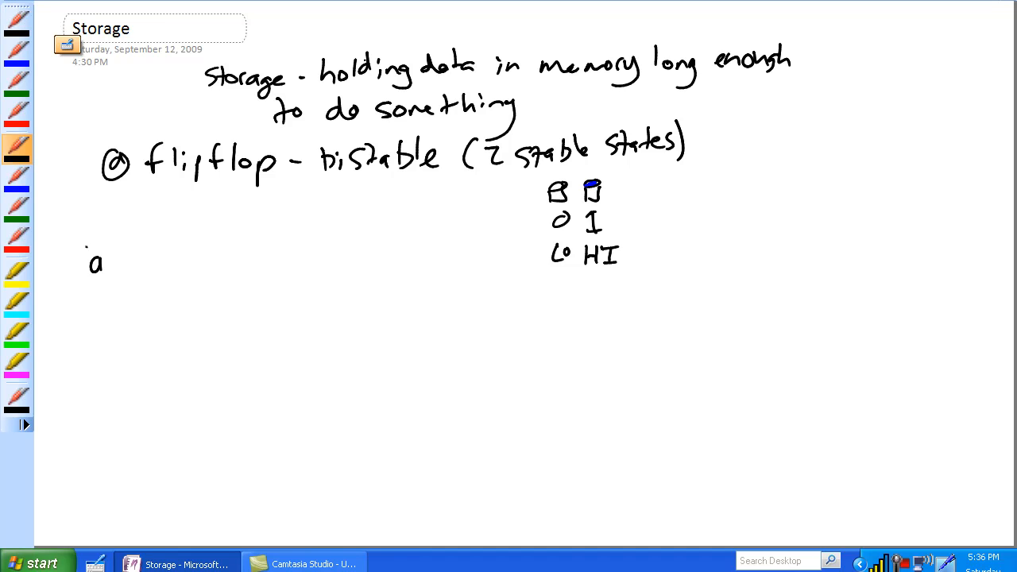
# Write '(b) registers - combos of flip flops' and draw eight flip-flops holding 10100110
pyautogui.moveTo(87, 254); pyautogui.dragTo(167, 274)
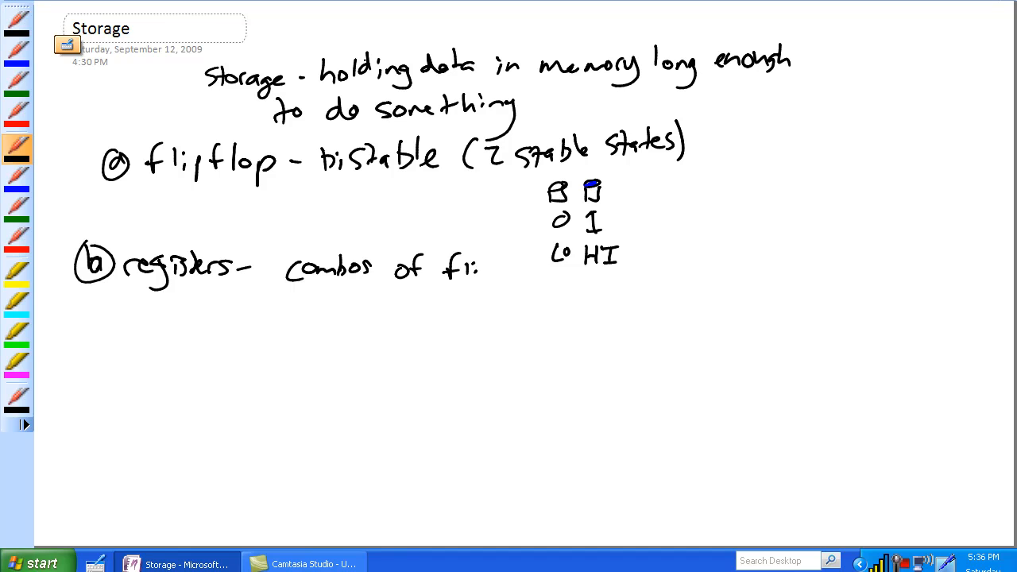
pyautogui.moveTo(445, 270); pyautogui.dragTo(564, 278)
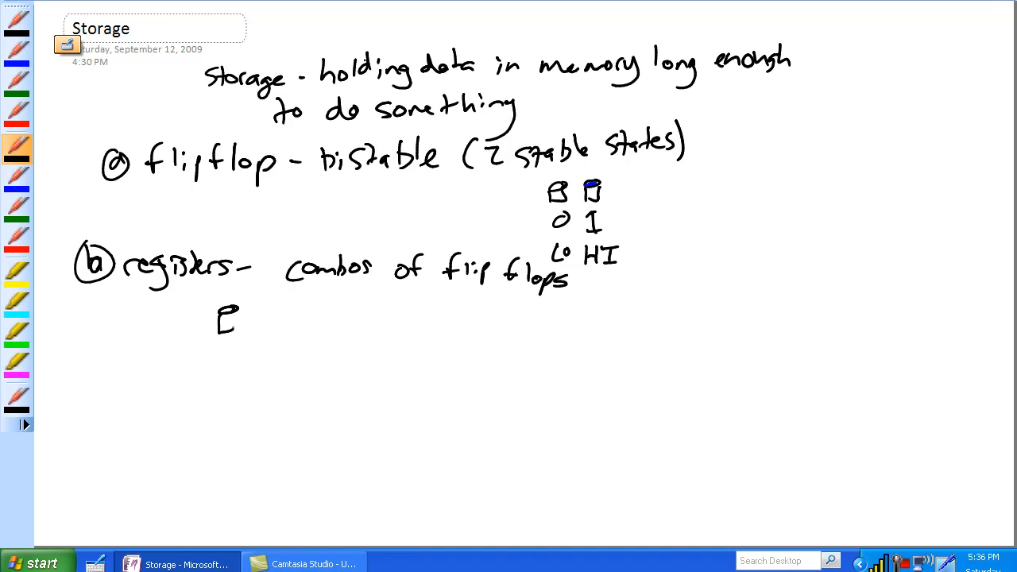
pyautogui.moveTo(230, 317); pyautogui.dragTo(302, 317)
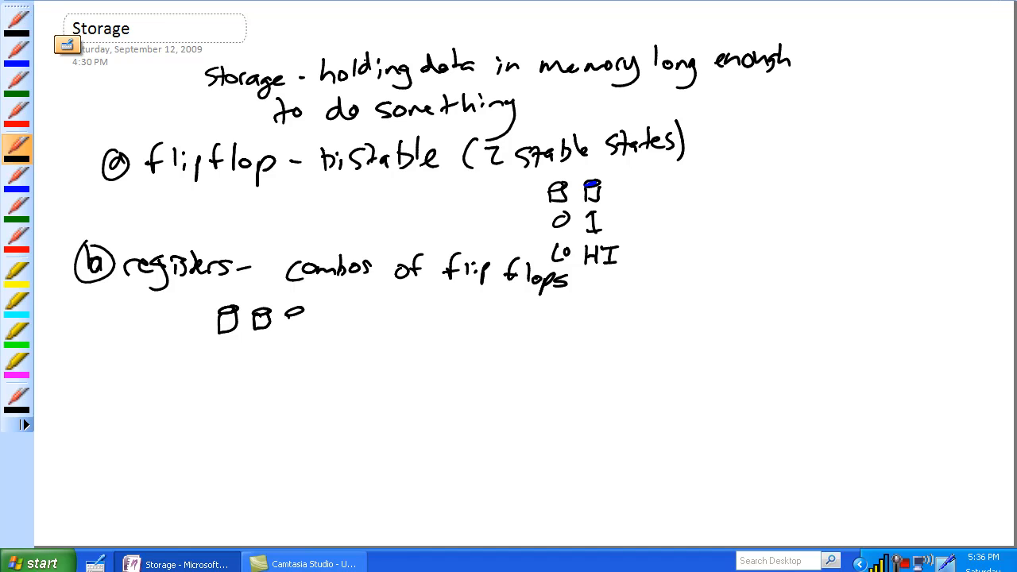
pyautogui.moveTo(286, 318); pyautogui.dragTo(338, 317)
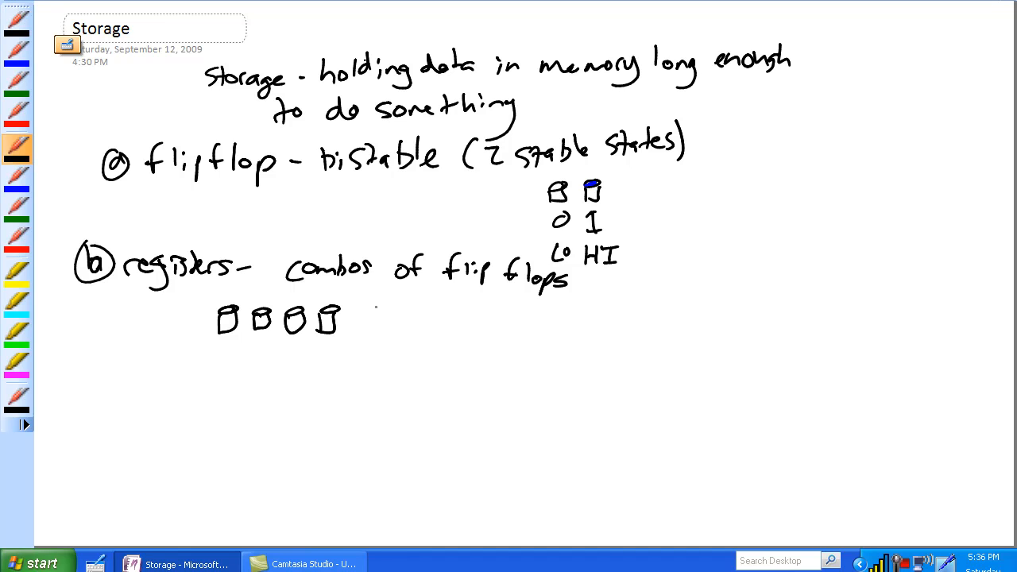
pyautogui.moveTo(358, 318); pyautogui.dragTo(425, 318)
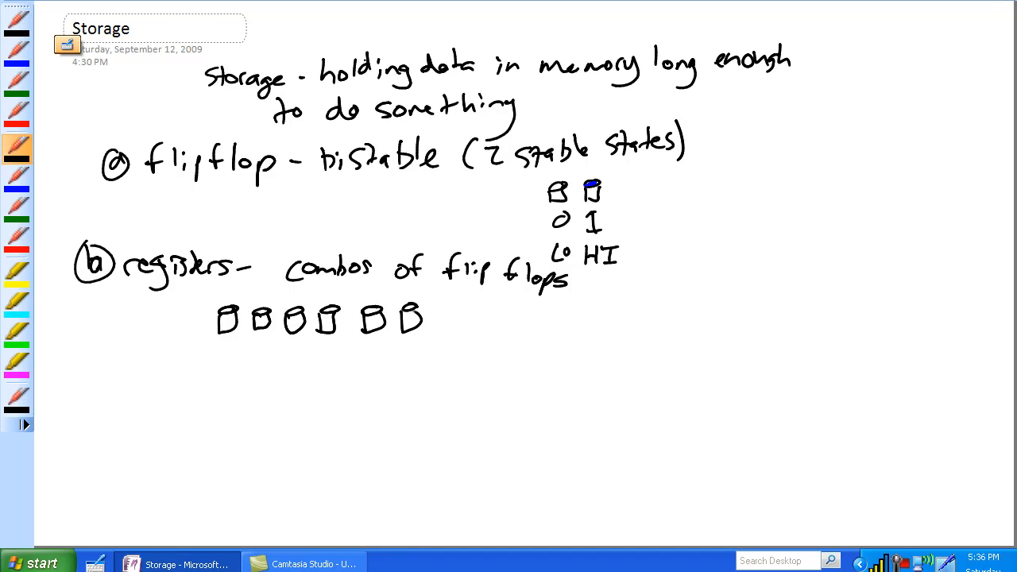
pyautogui.moveTo(433, 306); pyautogui.dragTo(453, 330)
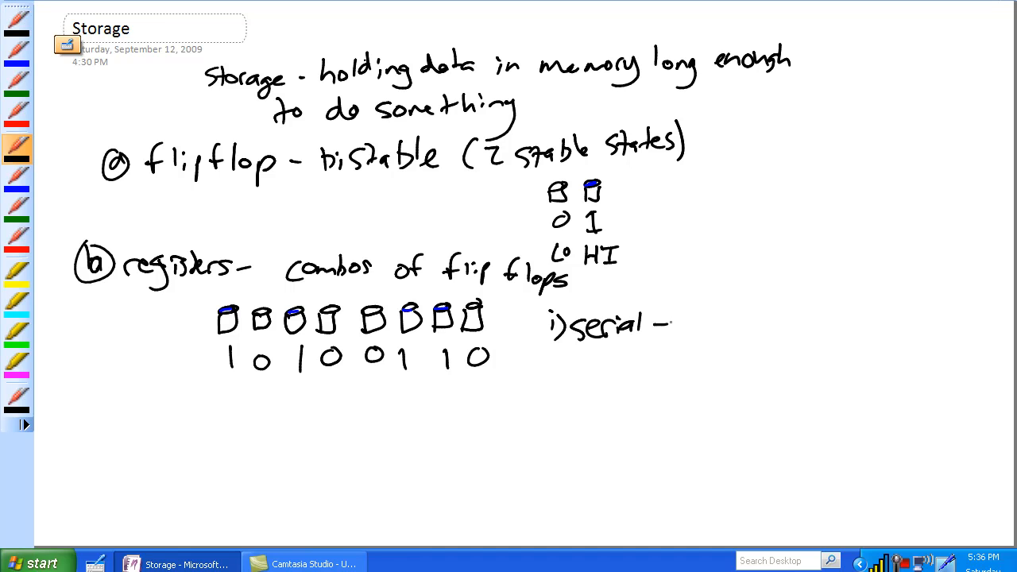
# Add an arrow and 'entered/exited single file (like a bus)' after 'i) serial', with an L-to-R arrow
pyautogui.moveTo(659, 325); pyautogui.dragTo(699, 318)
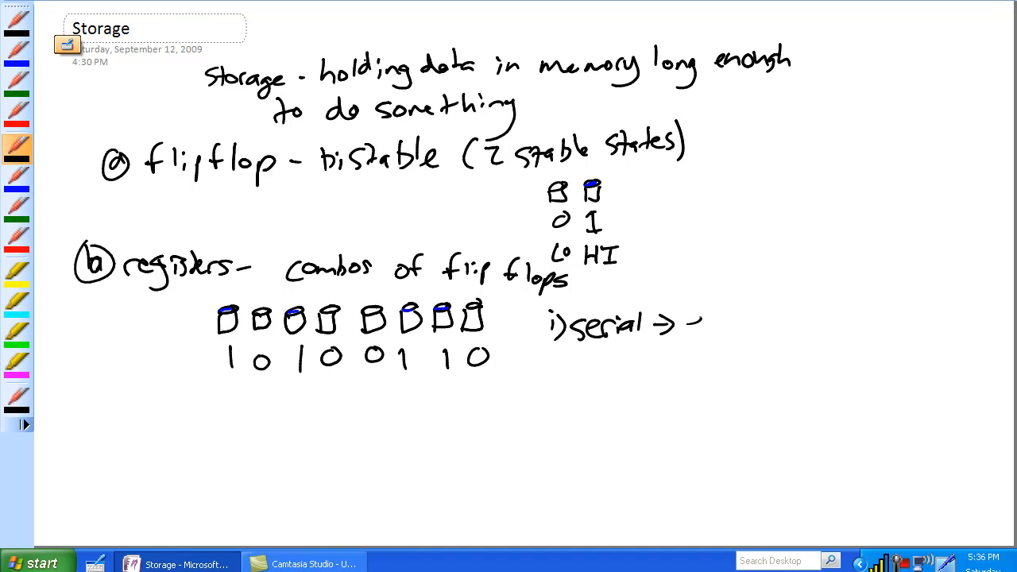
pyautogui.moveTo(691, 322); pyautogui.dragTo(783, 321)
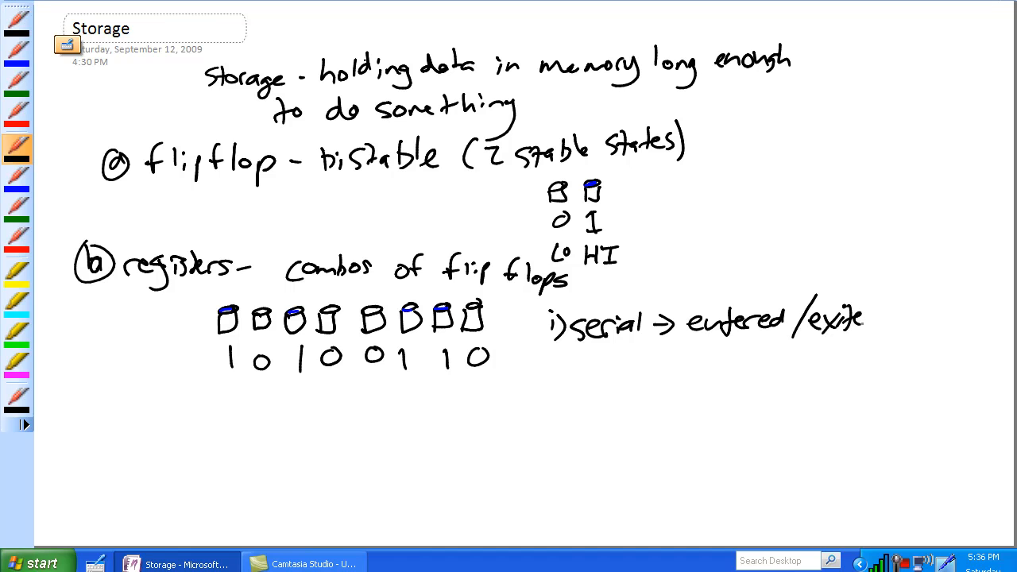
pyautogui.write('sho')
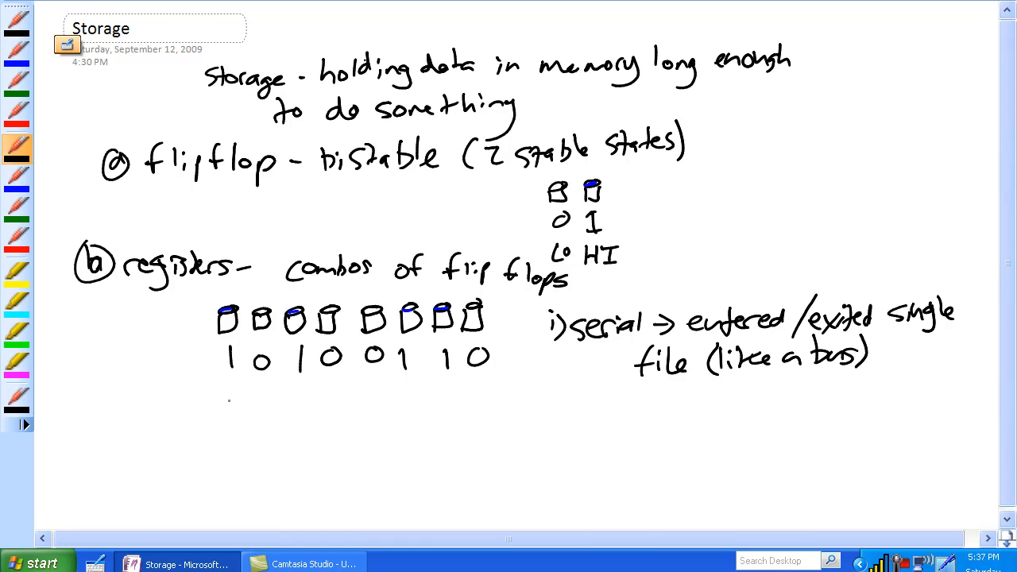
pyautogui.moveTo(230, 398); pyautogui.dragTo(488, 397)
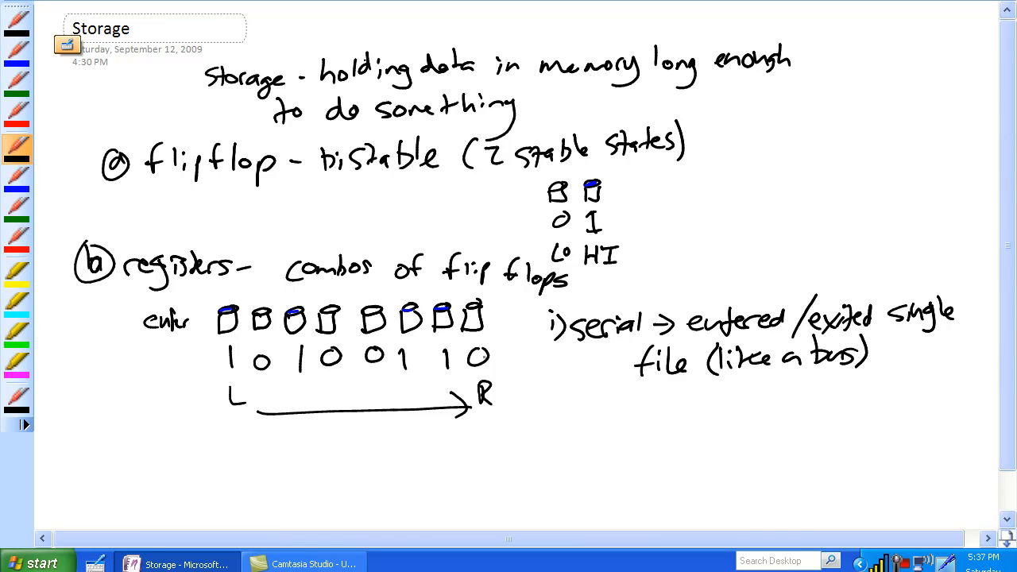
# Write the shifting bit rows 0, 10, 110 up to 10100110 under the register
pyautogui.moveTo(465, 358); pyautogui.dragTo(488, 373)
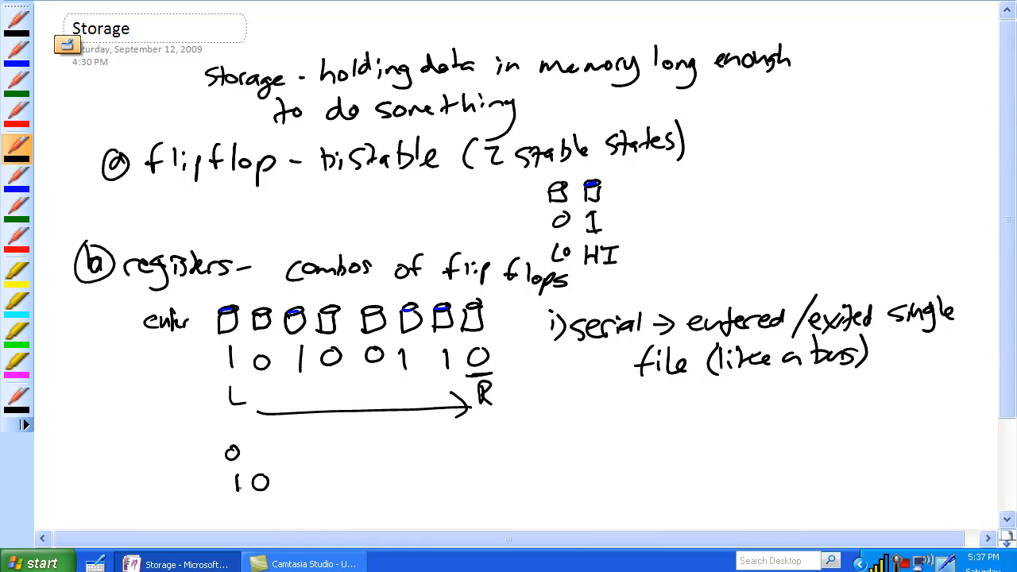
pyautogui.scroll(-3)
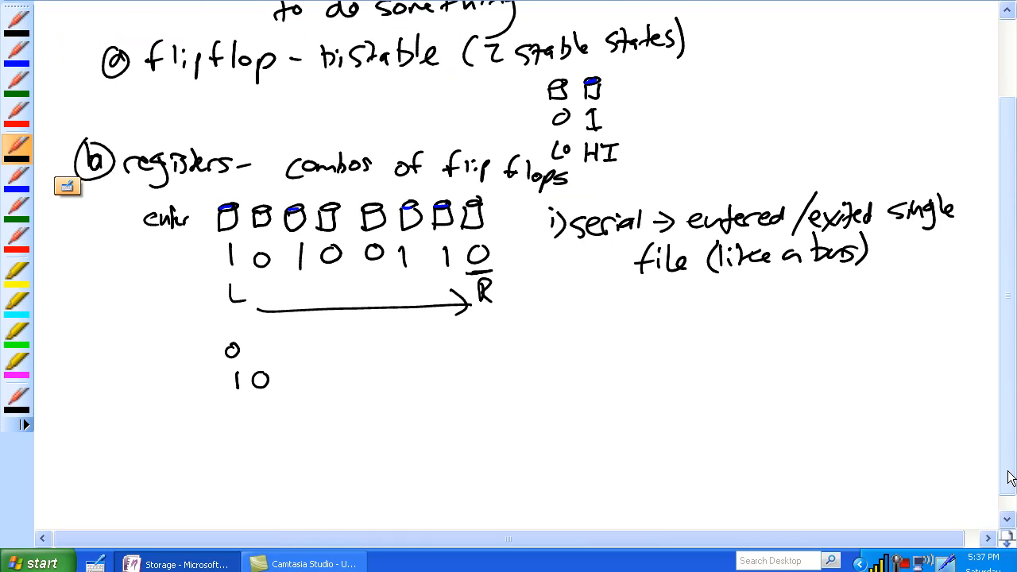
pyautogui.moveTo(235, 413); pyautogui.dragTo(302, 413)
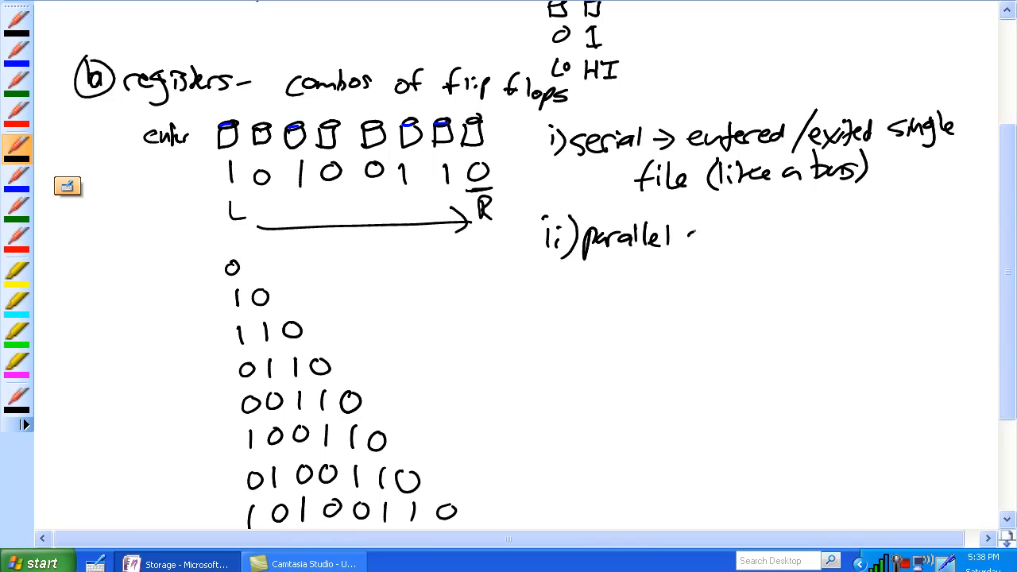
# Write 'enter/exit all at the same time' and draw eight flip-flops under 10100110's arrows
pyautogui.moveTo(691, 230); pyautogui.dragTo(787, 230)
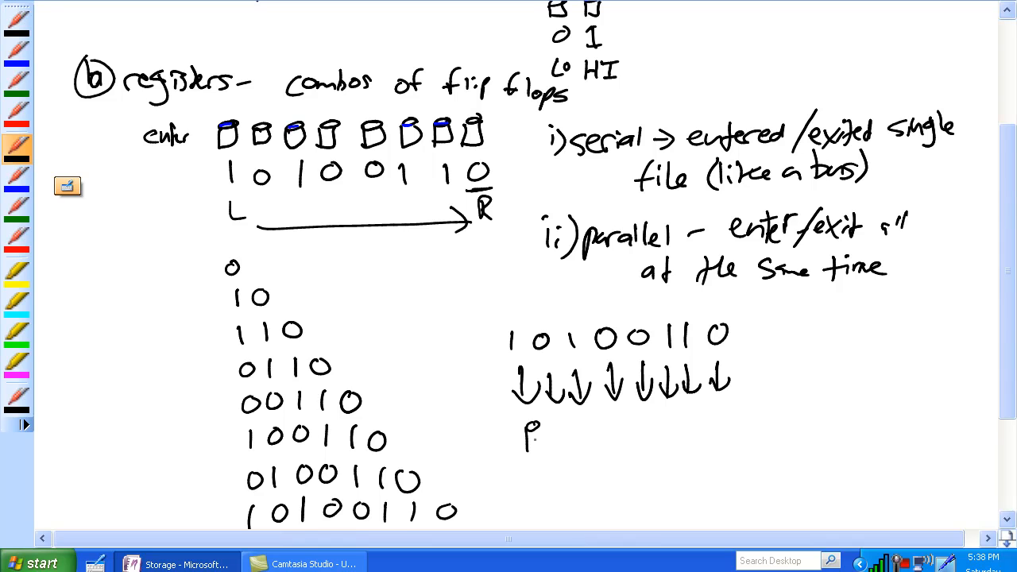
pyautogui.moveTo(556, 433); pyautogui.dragTo(592, 417)
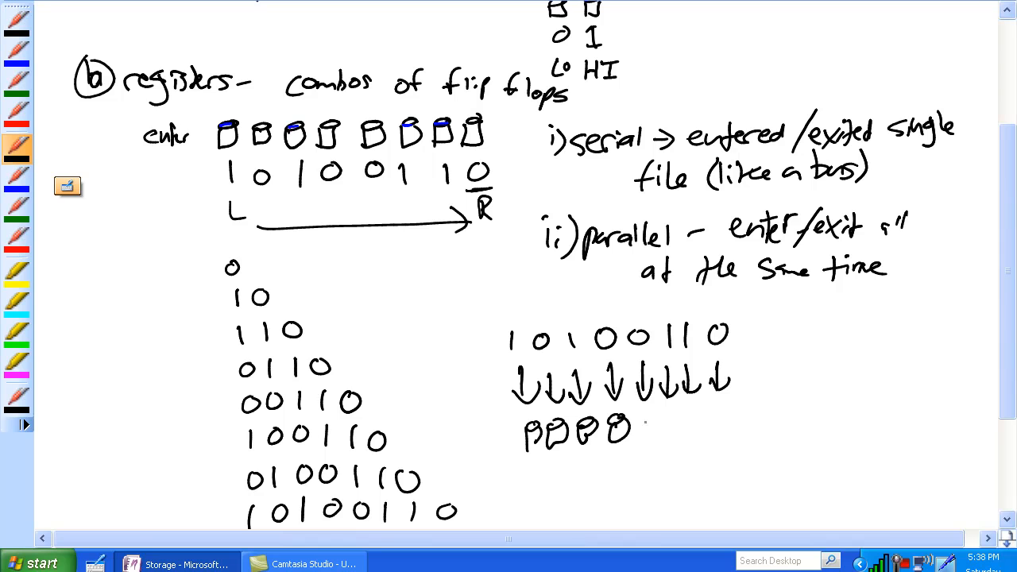
pyautogui.moveTo(631, 429); pyautogui.dragTo(683, 429)
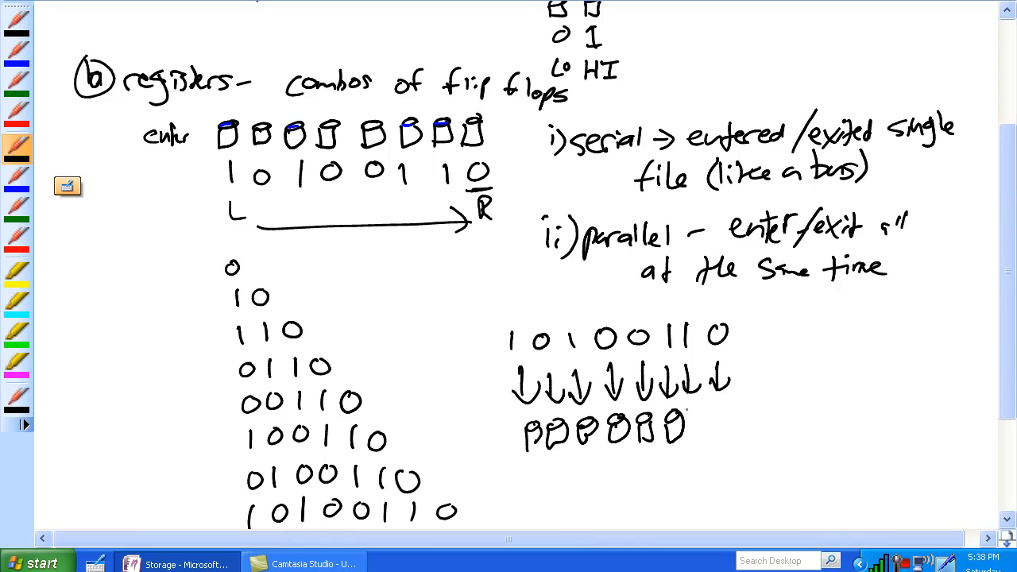
pyautogui.moveTo(687, 429); pyautogui.dragTo(735, 413)
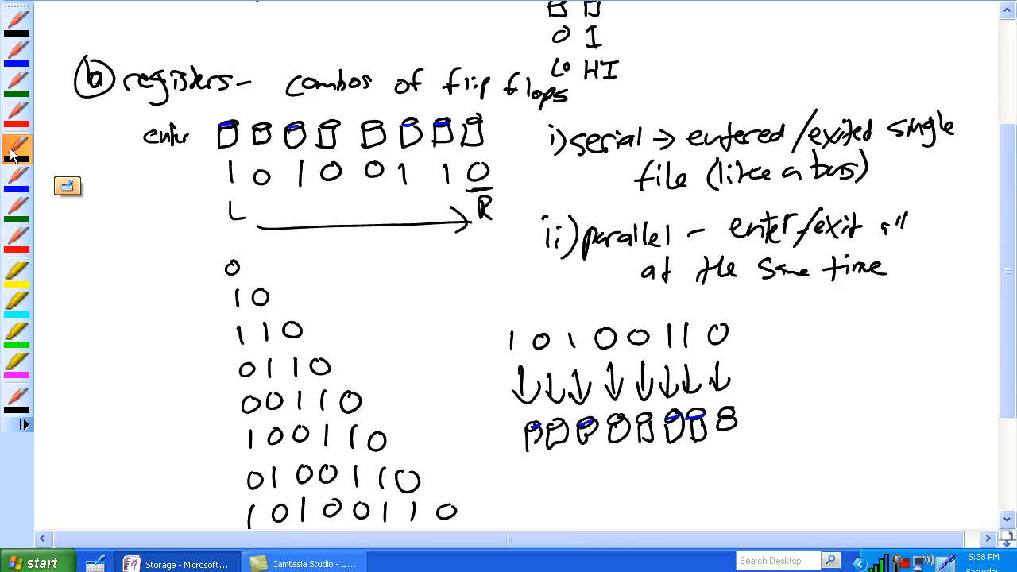
pyautogui.scroll(-3)
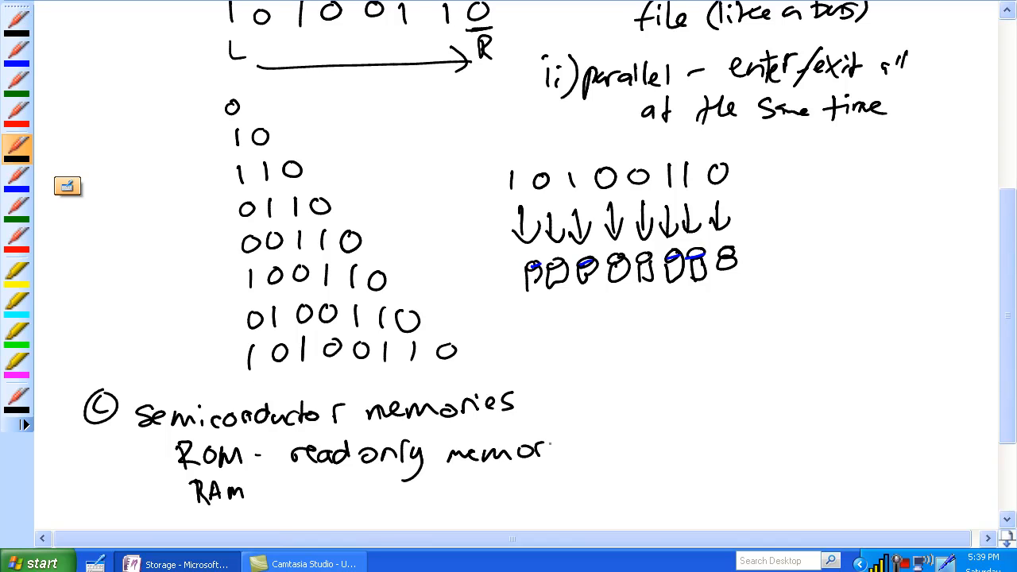
# Write (c) ROM read-only memory (permanent), RAM random access (easily written), correcting a misspelling
pyautogui.write('Cp')
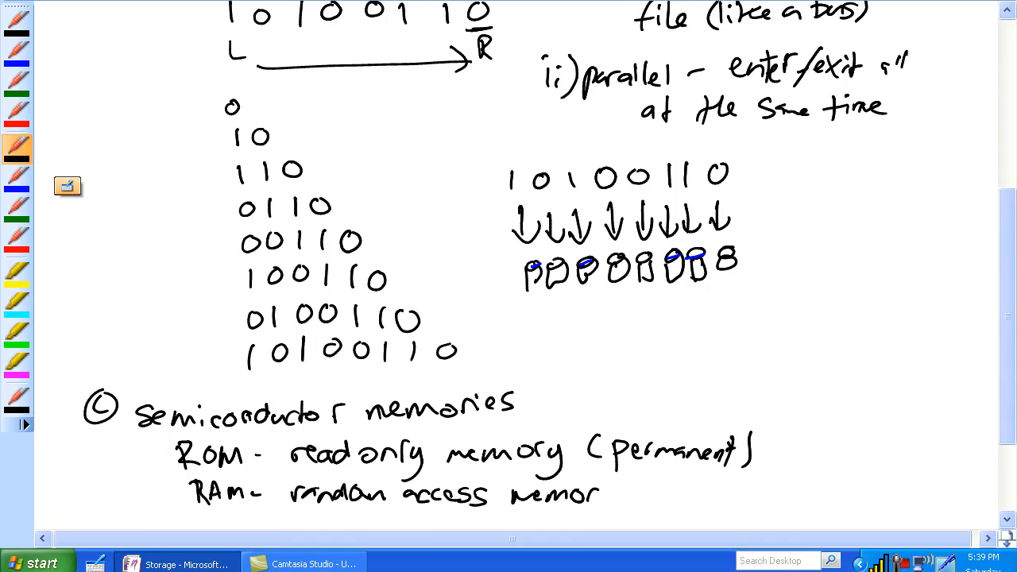
pyautogui.write('(e')
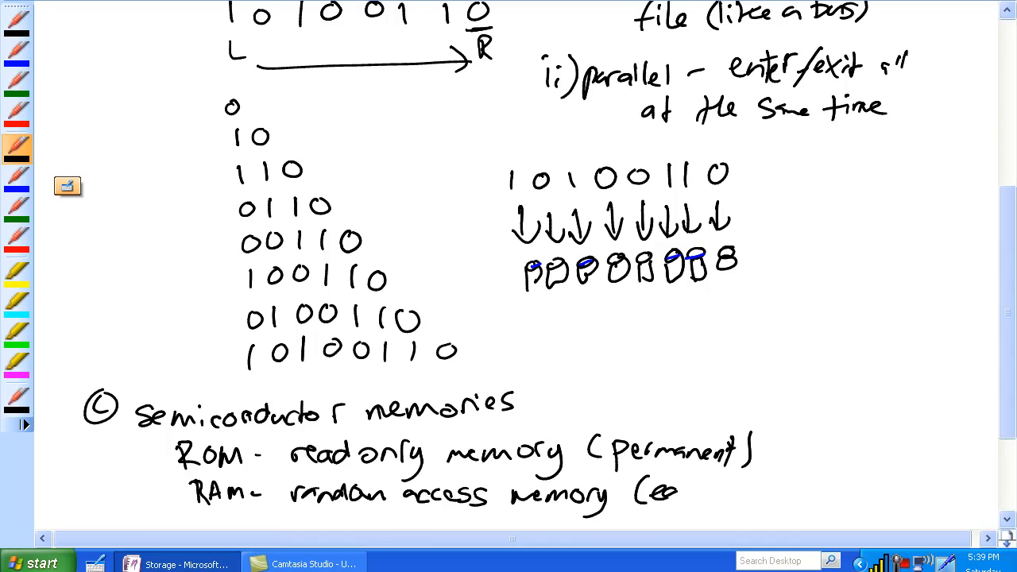
pyautogui.write('sity')
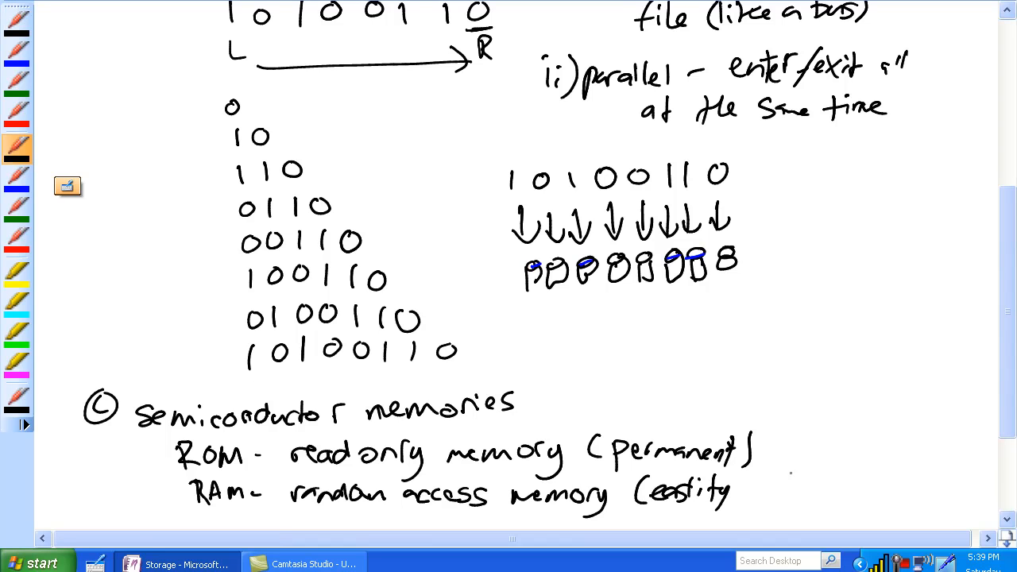
pyautogui.moveTo(651, 476); pyautogui.dragTo(763, 496)
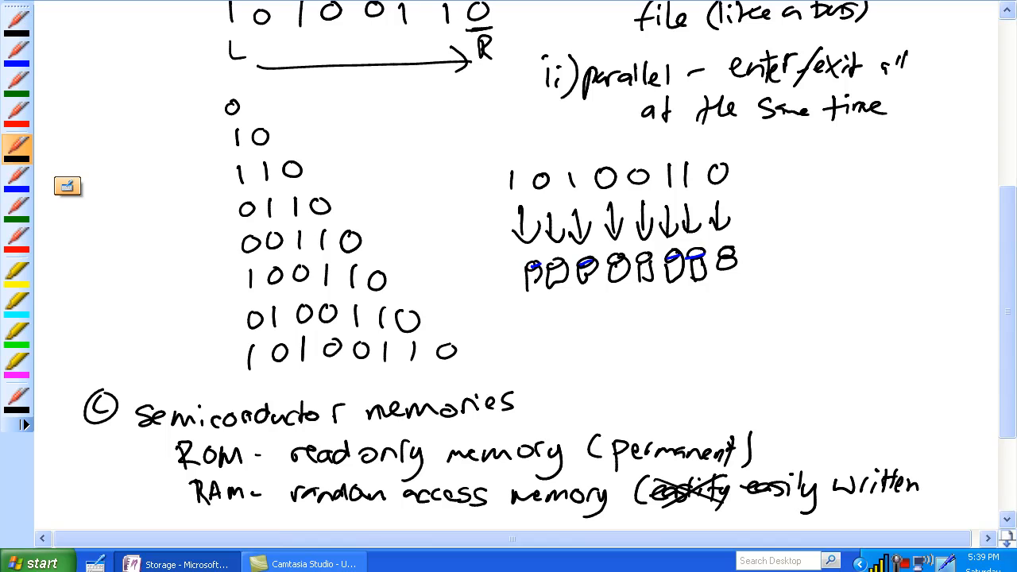
# Add (d) magnetic/optical - mass storage/backup
pyautogui.scroll(-3)
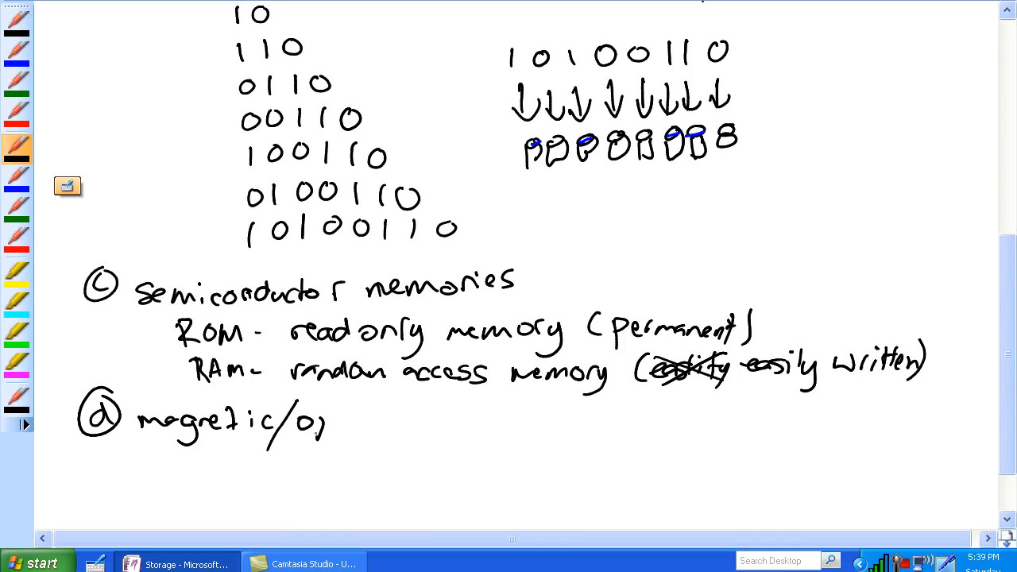
pyautogui.write('ptical -')
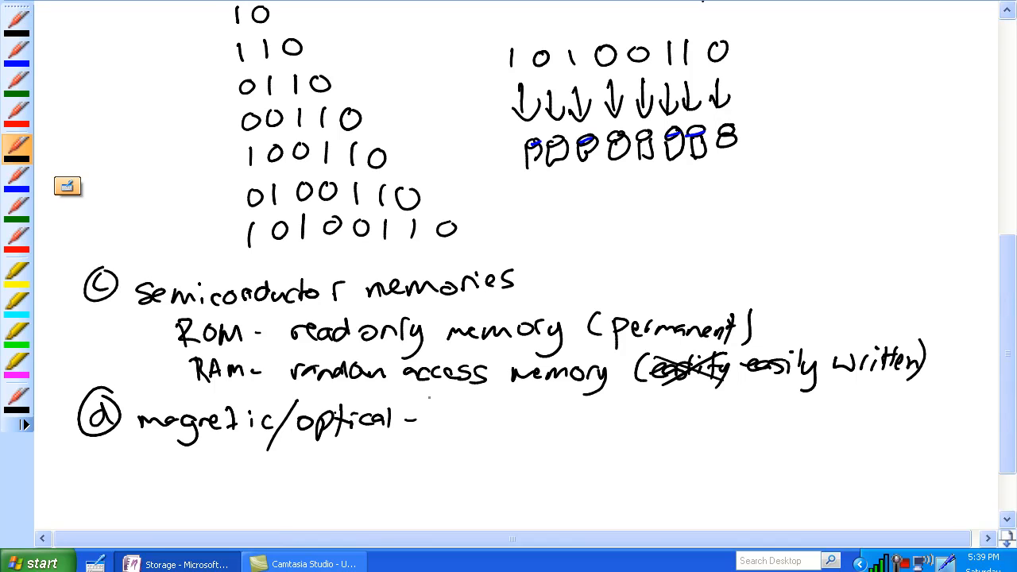
pyautogui.click(442, 421)
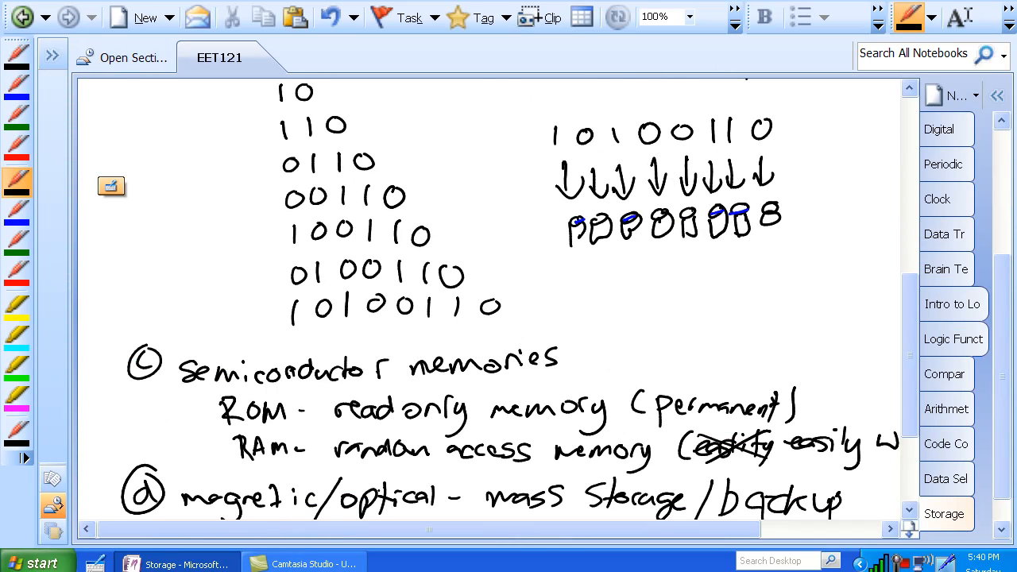
# Create a Counters page and handwrite 'computers best feature → they don't get bored'
pyautogui.click(944, 513)
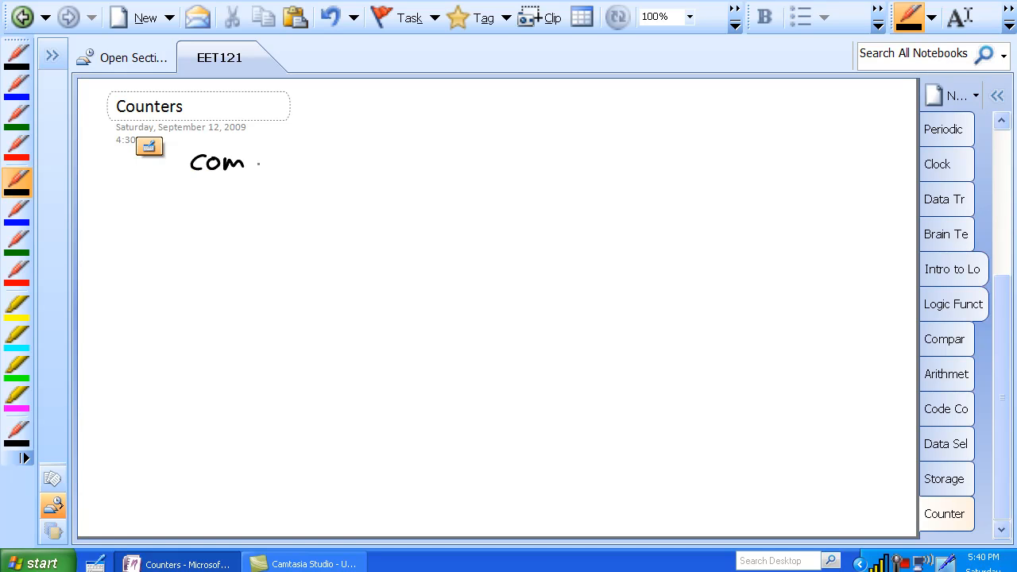
pyautogui.moveTo(246, 159); pyautogui.dragTo(318, 167)
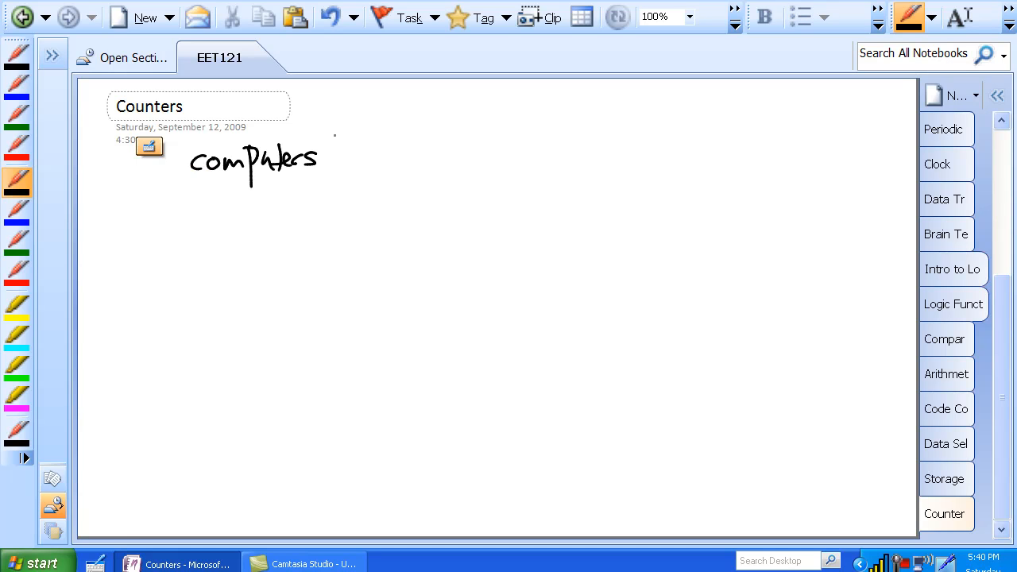
pyautogui.moveTo(334, 155); pyautogui.dragTo(361, 163)
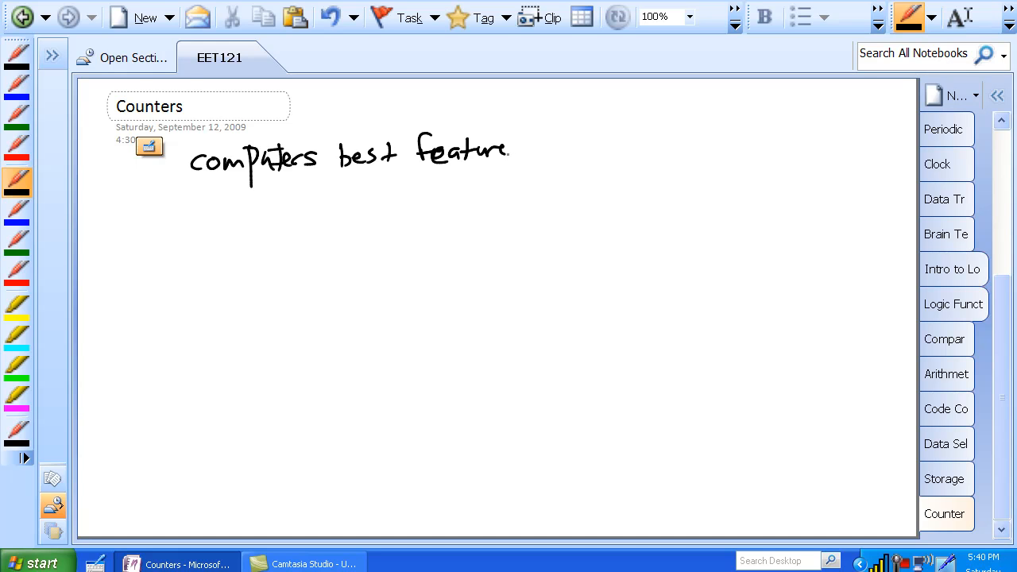
pyautogui.moveTo(524, 147); pyautogui.dragTo(620, 147)
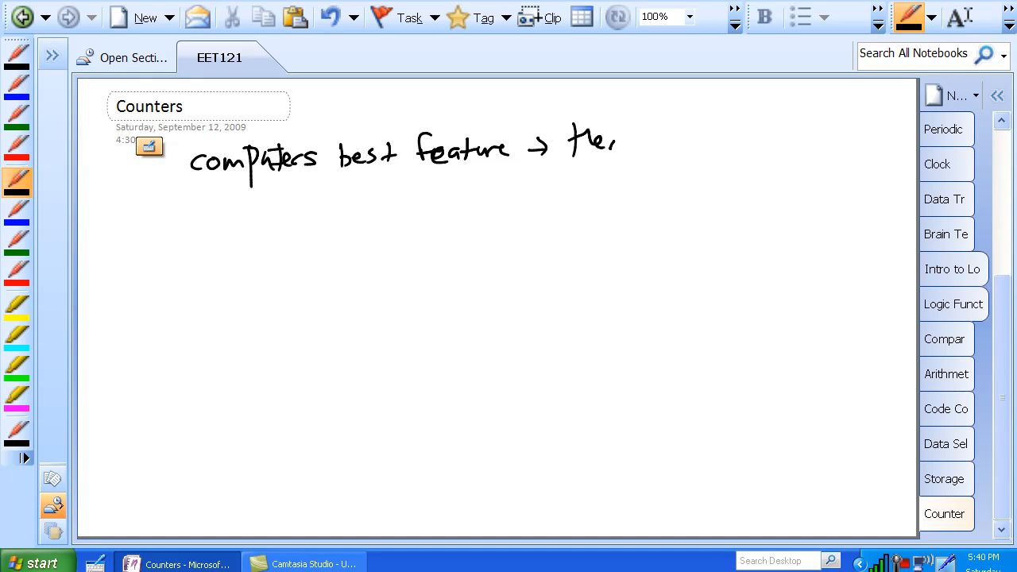
pyautogui.moveTo(592, 167); pyautogui.dragTo(711, 139)
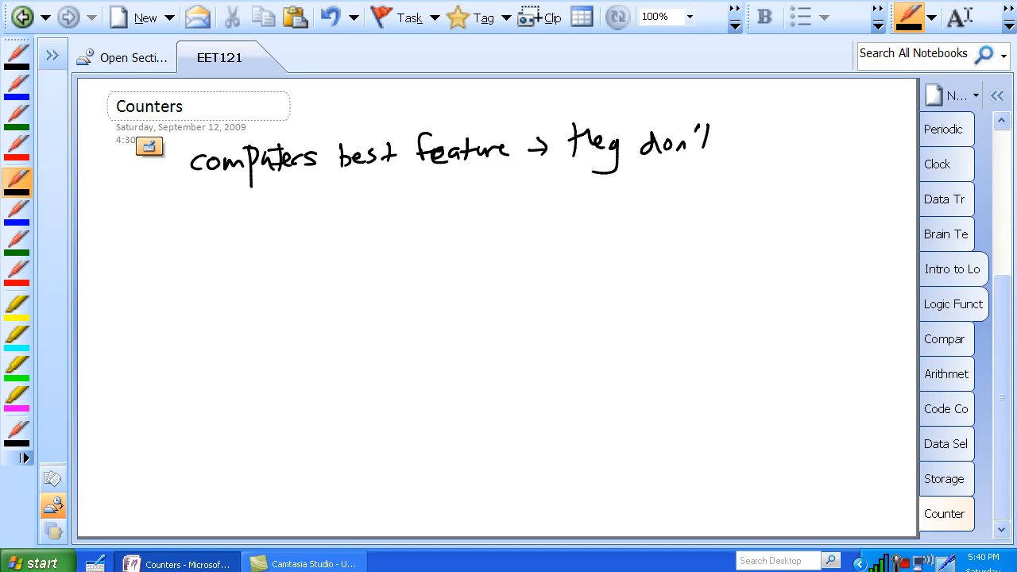
pyautogui.moveTo(719, 143); pyautogui.dragTo(811, 147)
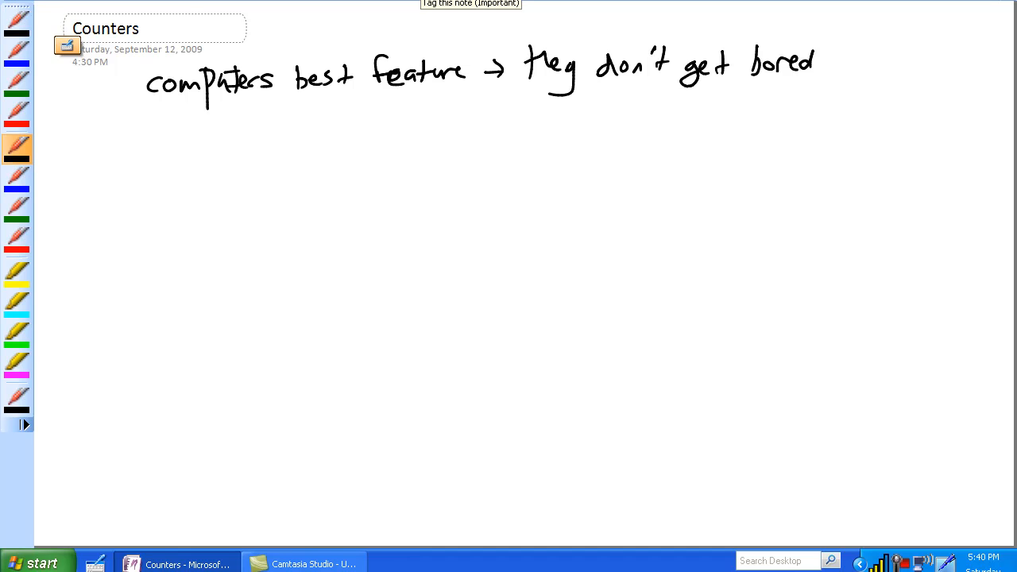
# Write 'counter - remember where it was in order to count' and begin 'data st' below
pyautogui.moveTo(143, 147); pyautogui.dragTo(167, 143)
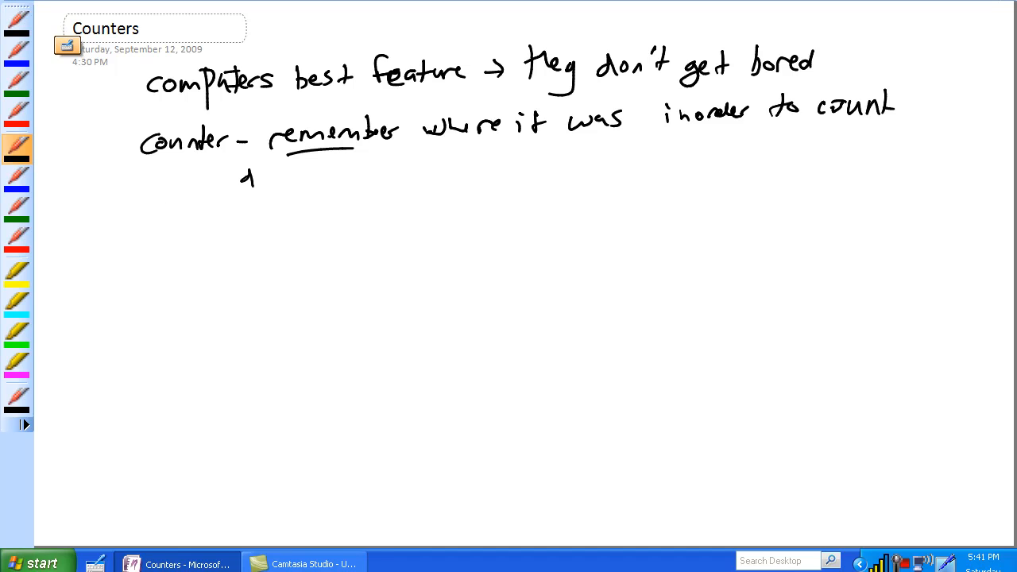
pyautogui.moveTo(246, 178); pyautogui.dragTo(325, 179)
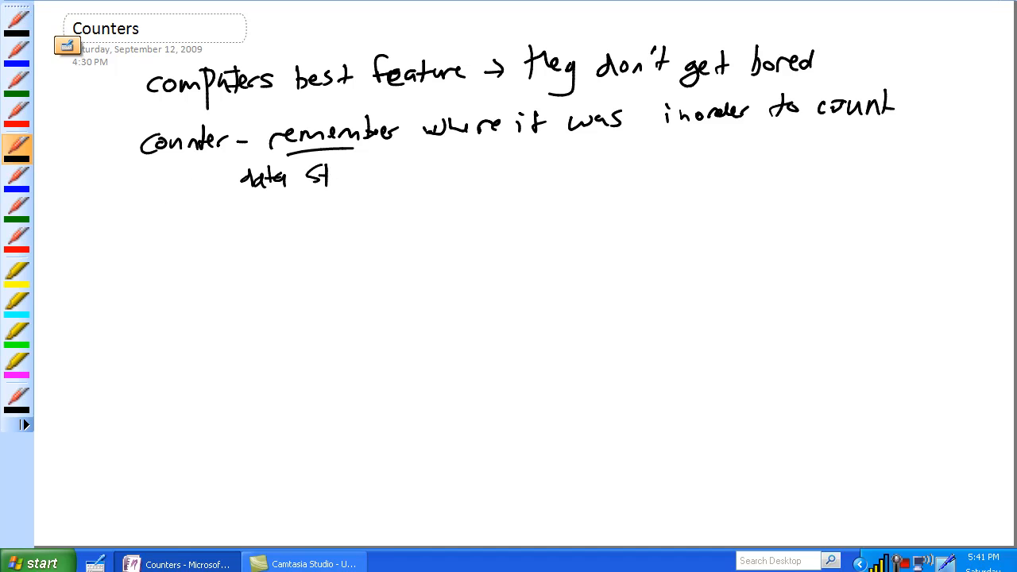